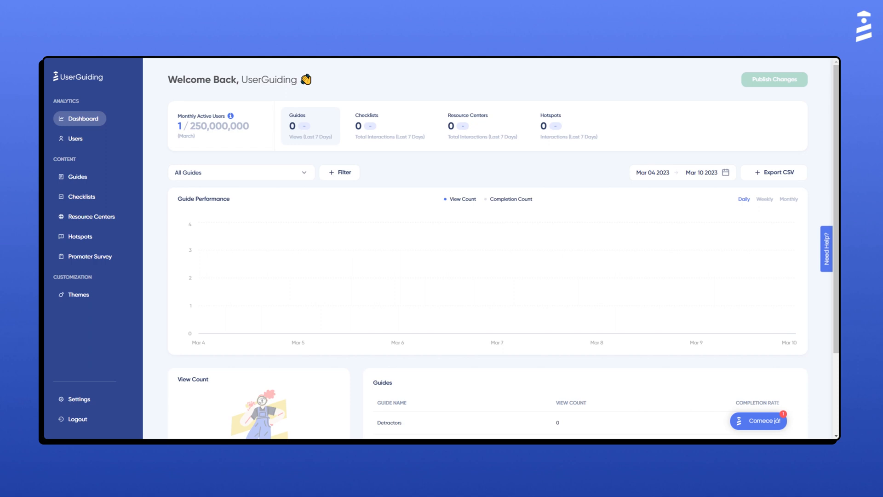
pyautogui.moveTo(104, 395)
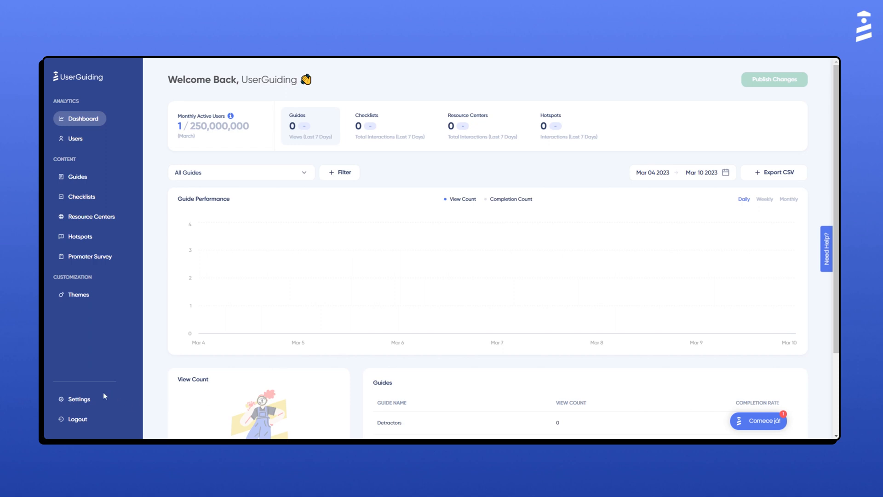
# Step: Go to Settings to reach the Installation tab showing setup progress at 50%
pyautogui.click(76, 399)
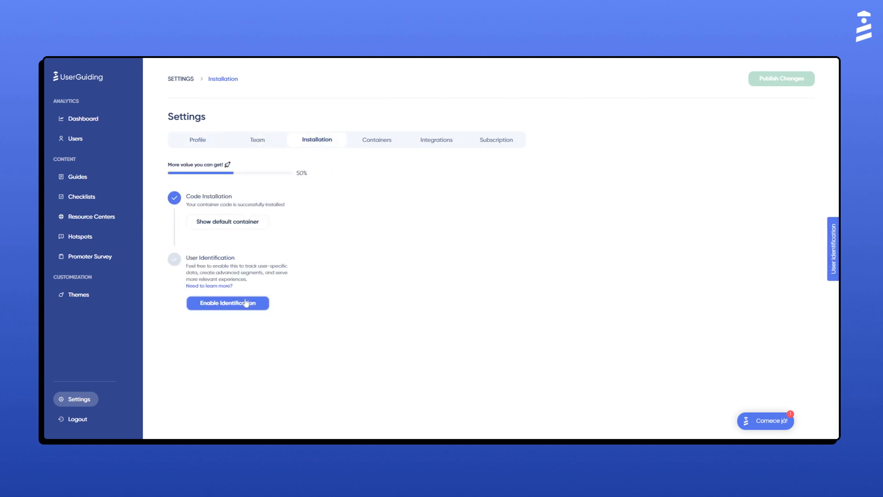
# Step: Enable User Identification and verify its status, bringing setup to 100% with a User API key
pyautogui.click(227, 303)
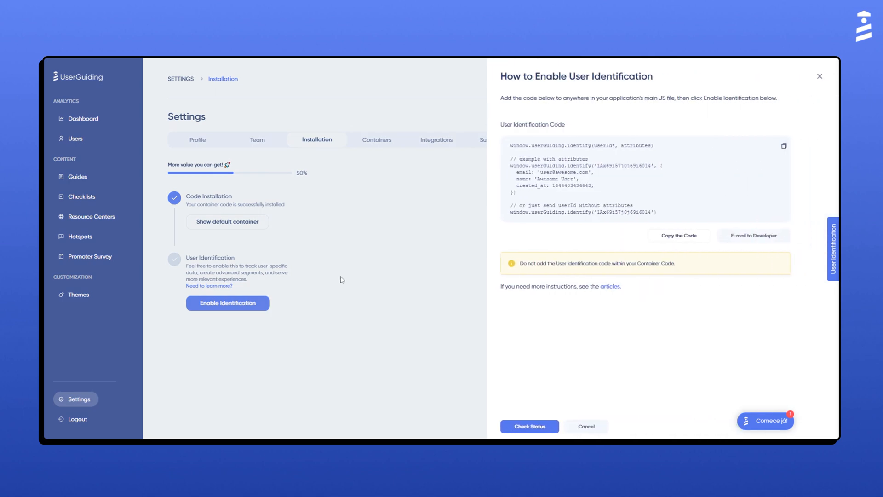
pyautogui.moveTo(349, 281)
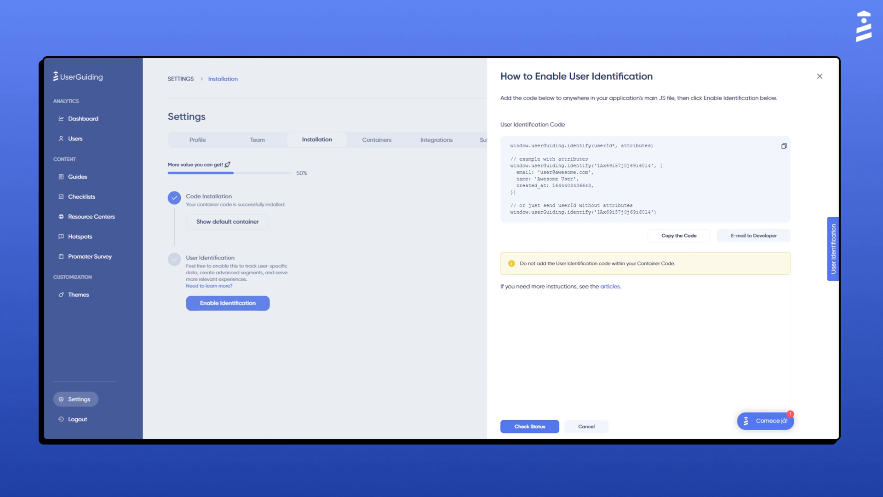
pyautogui.moveTo(530, 61)
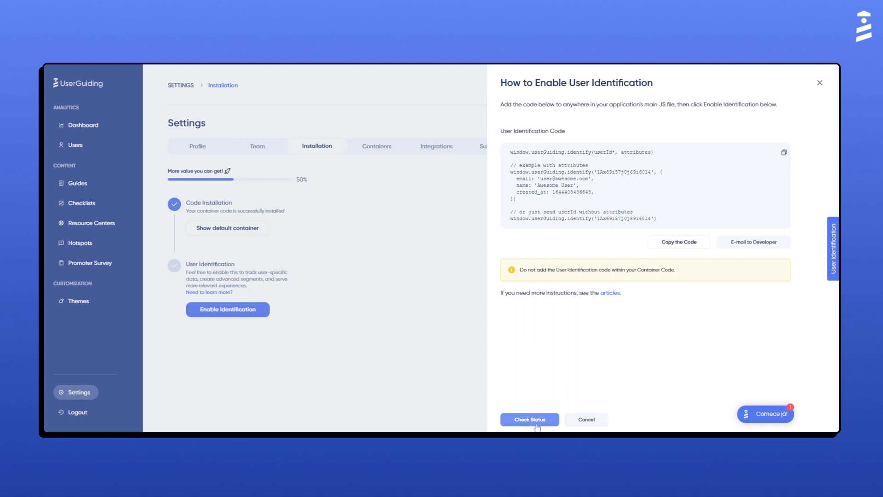
pyautogui.moveTo(266, 68)
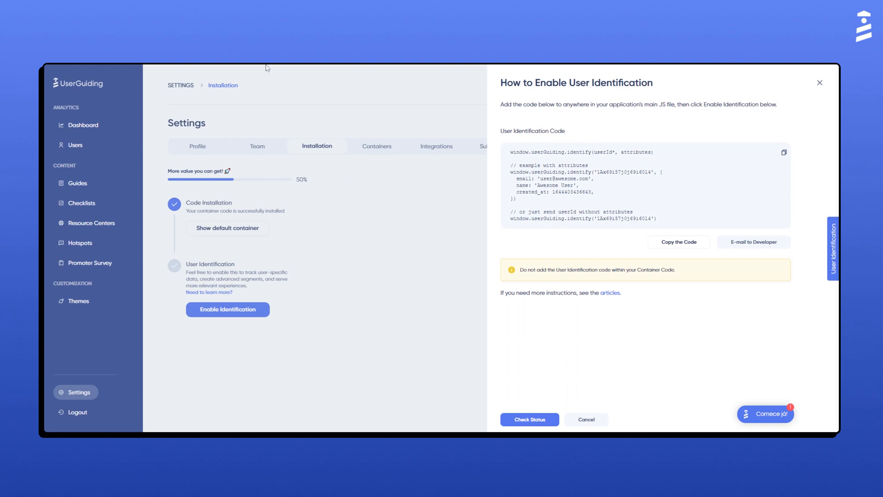
pyautogui.click(529, 418)
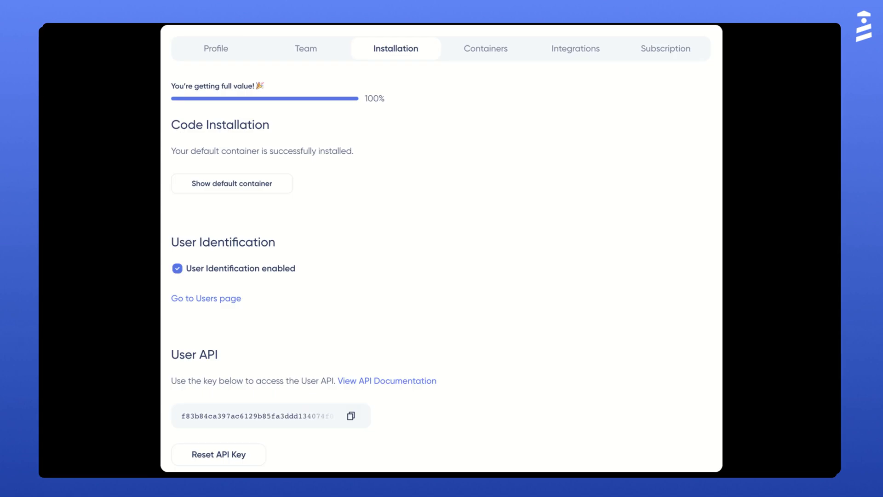